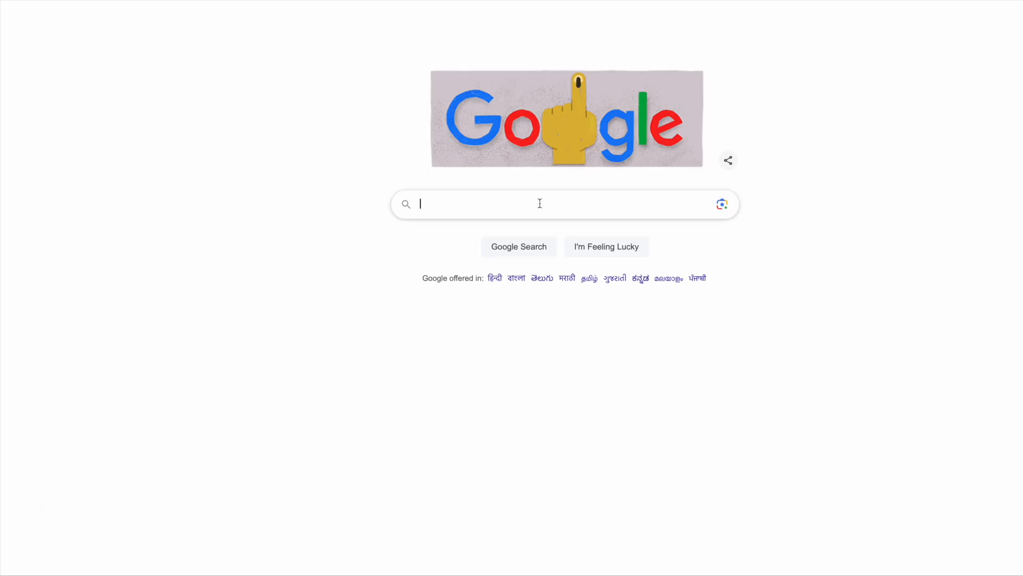
- Search Google for 'IBM Storage Insights' and open the Getting Started guide's sign-up section
{"action": "type", "text": "IBM"}
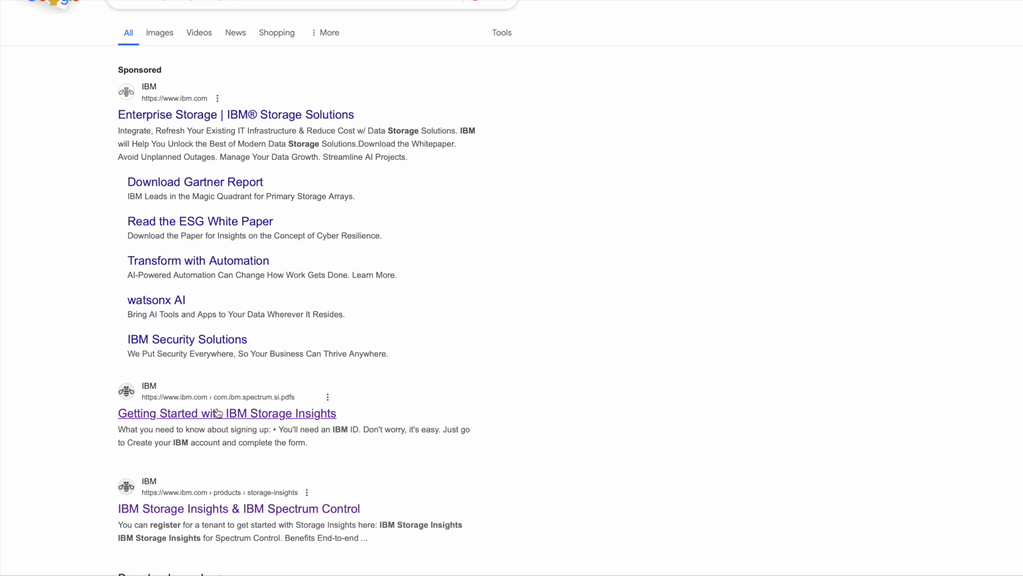
{"action": "scroll", "scroll_direction": "down", "scroll_amount": 3}
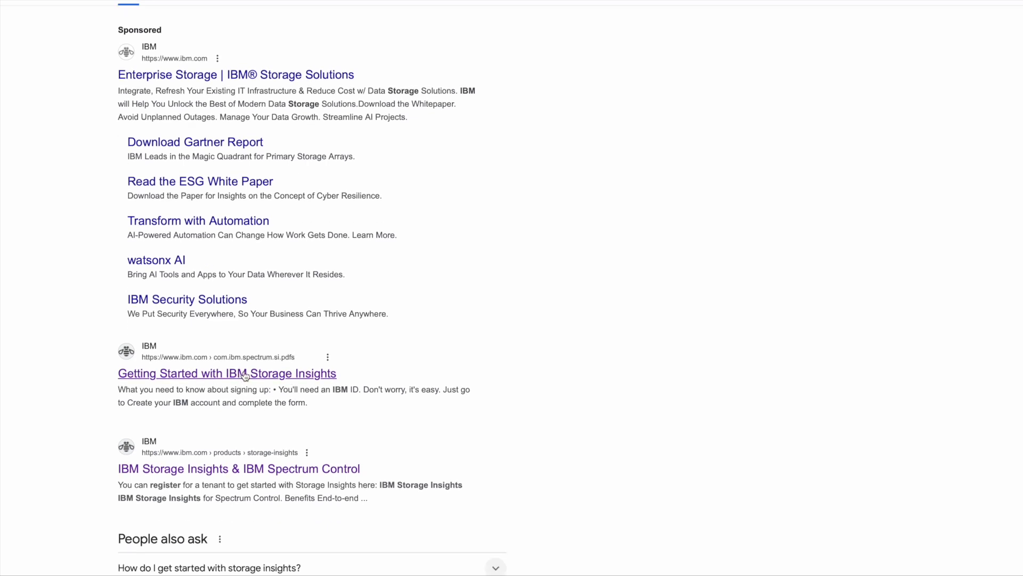
{"action": "left_click", "coordinate": [226, 372]}
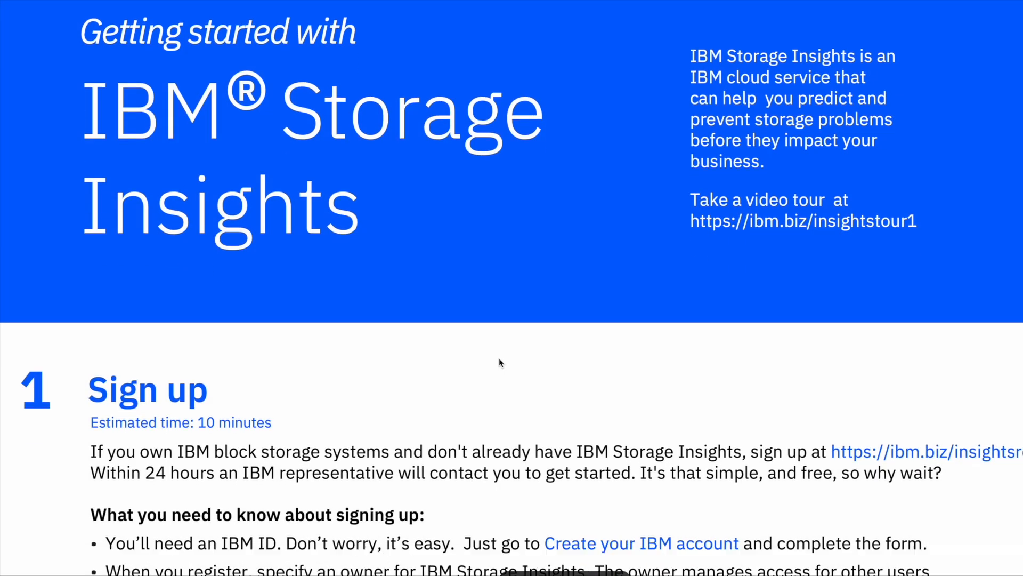
{"action": "scroll", "scroll_direction": "down", "scroll_amount": 3}
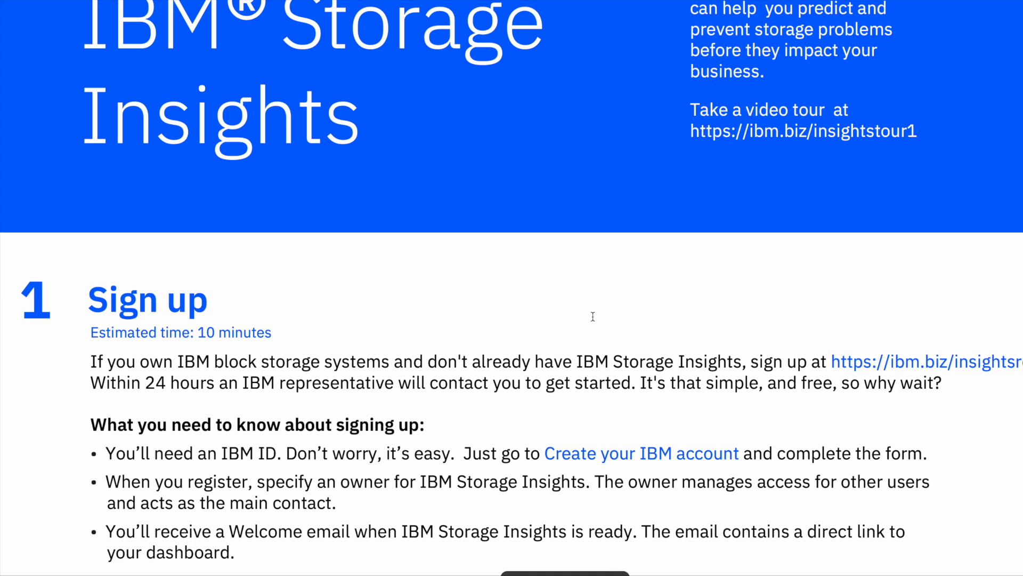
{"action": "mouse_move", "coordinate": [692, 402]}
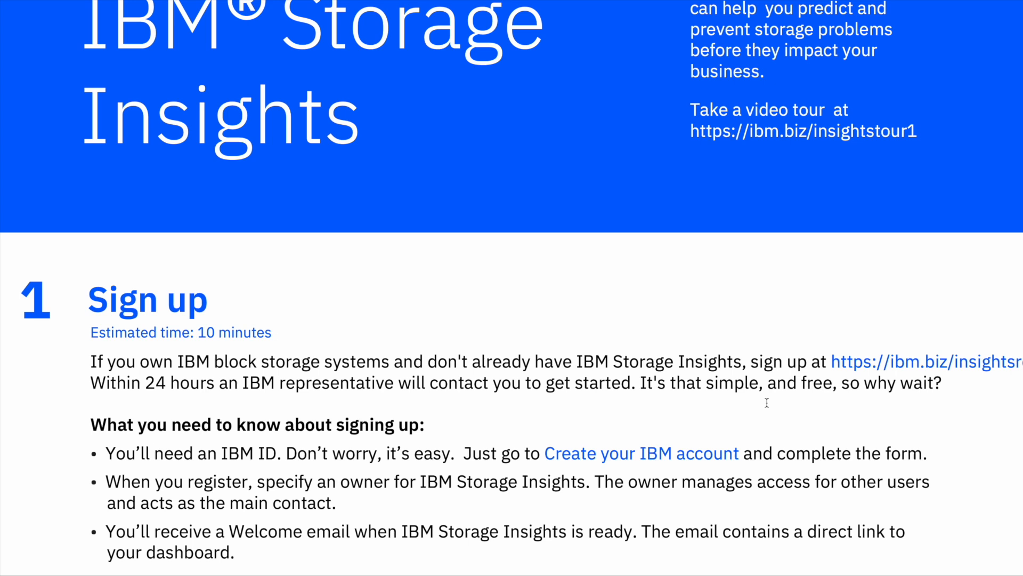
{"action": "mouse_move", "coordinate": [648, 460]}
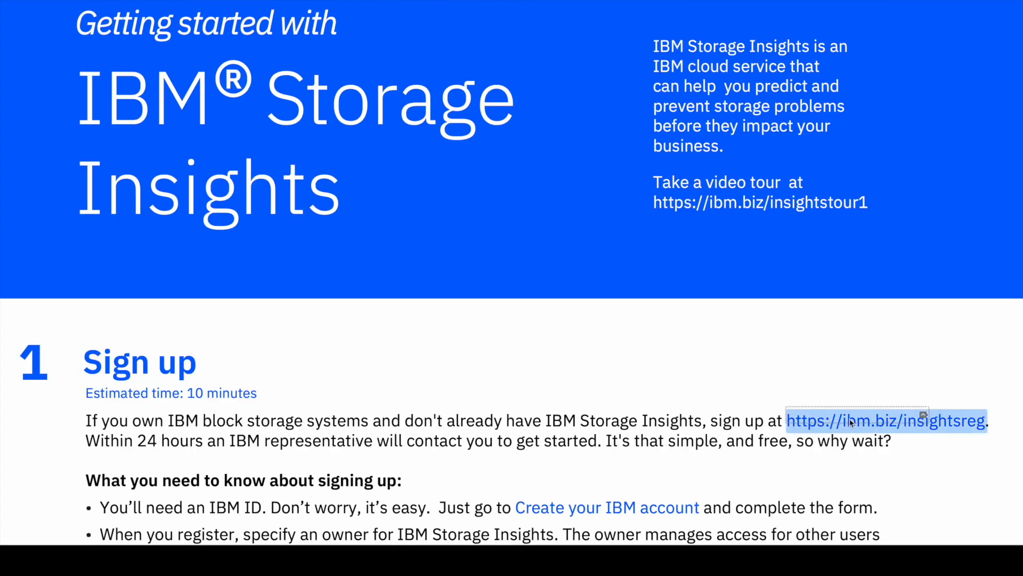
- Follow the guide's sign-up link and choose the IBM Storage Insights tenant registration
{"action": "left_click", "coordinate": [886, 421]}
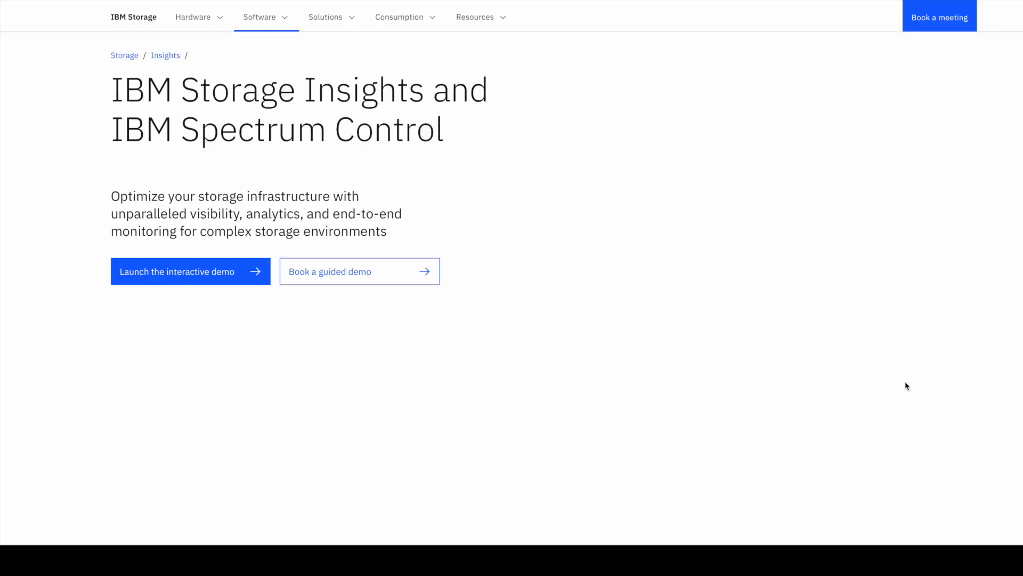
{"action": "scroll", "scroll_direction": "down", "scroll_amount": 3}
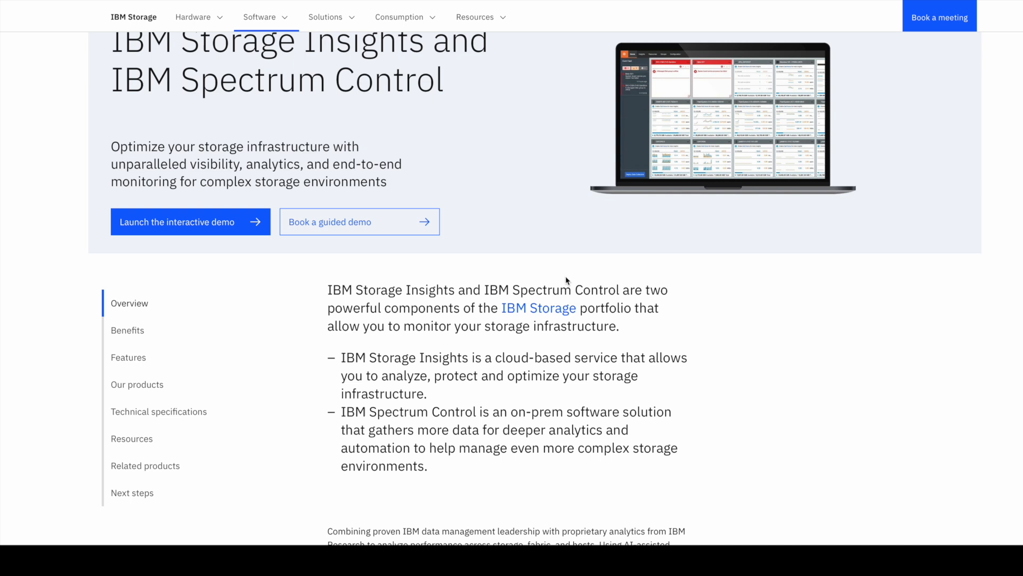
{"action": "scroll", "scroll_direction": "down", "scroll_amount": 3}
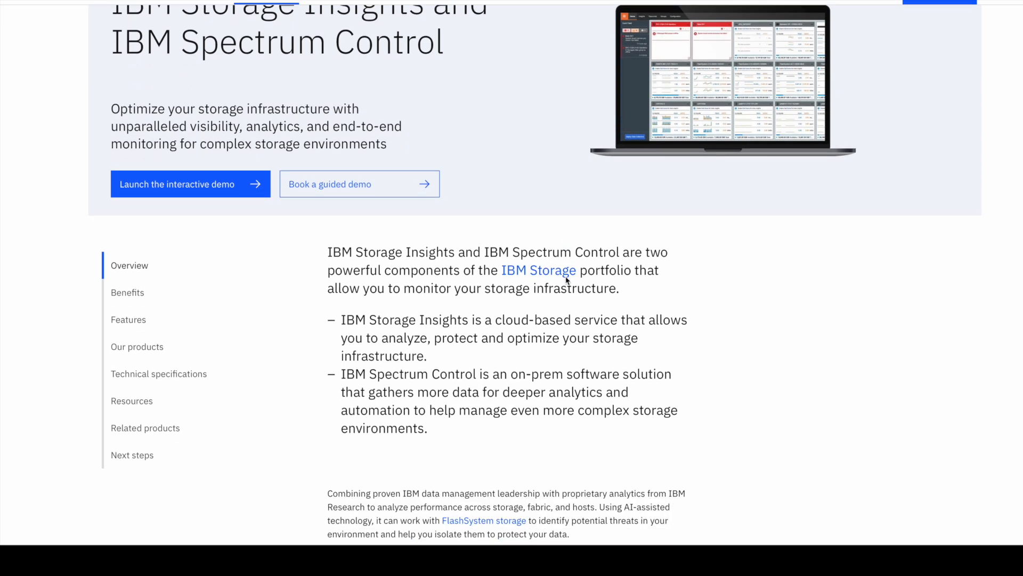
{"action": "scroll", "scroll_direction": "down", "scroll_amount": 3}
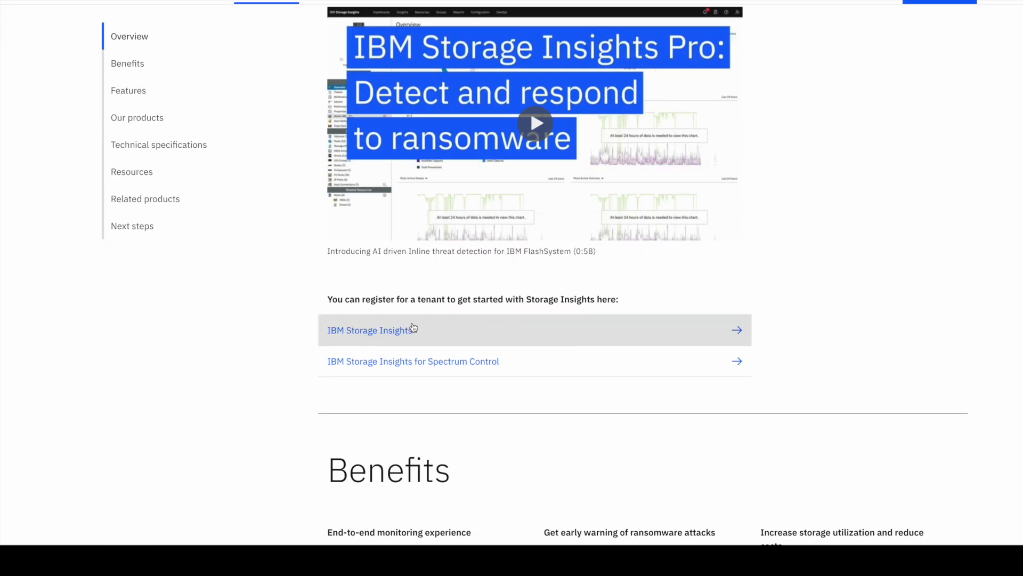
{"action": "left_click", "coordinate": [369, 329]}
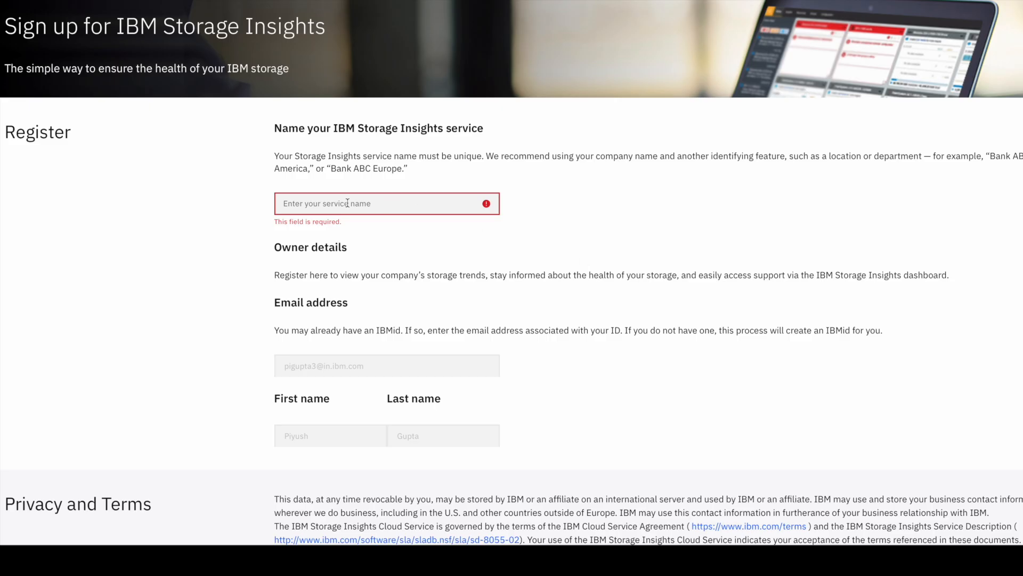
- Enter 'Piyush' as the service name and submit the registration
{"action": "type", "text": "Piyush Company"}
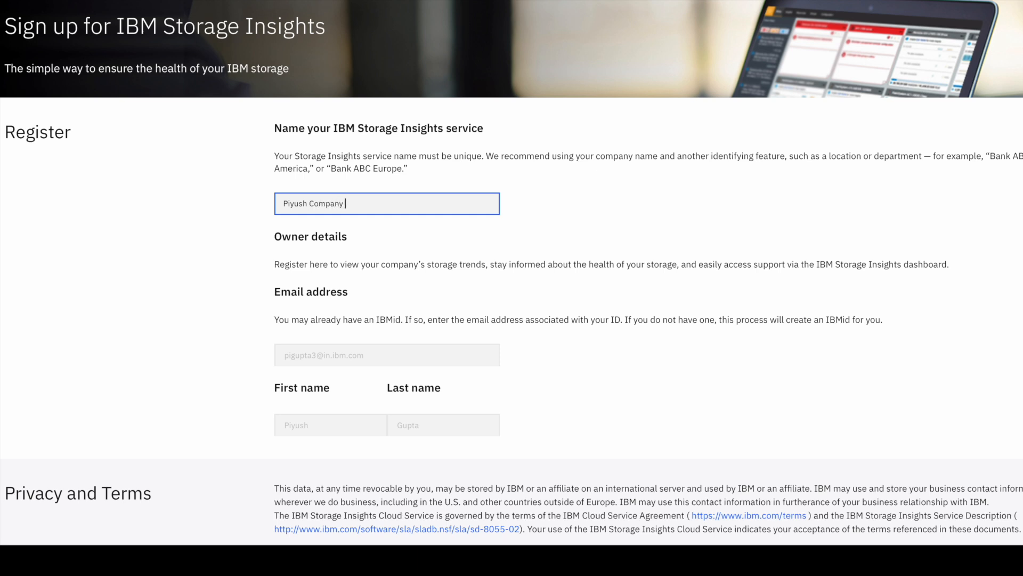
{"action": "scroll", "scroll_direction": "down", "scroll_amount": 3}
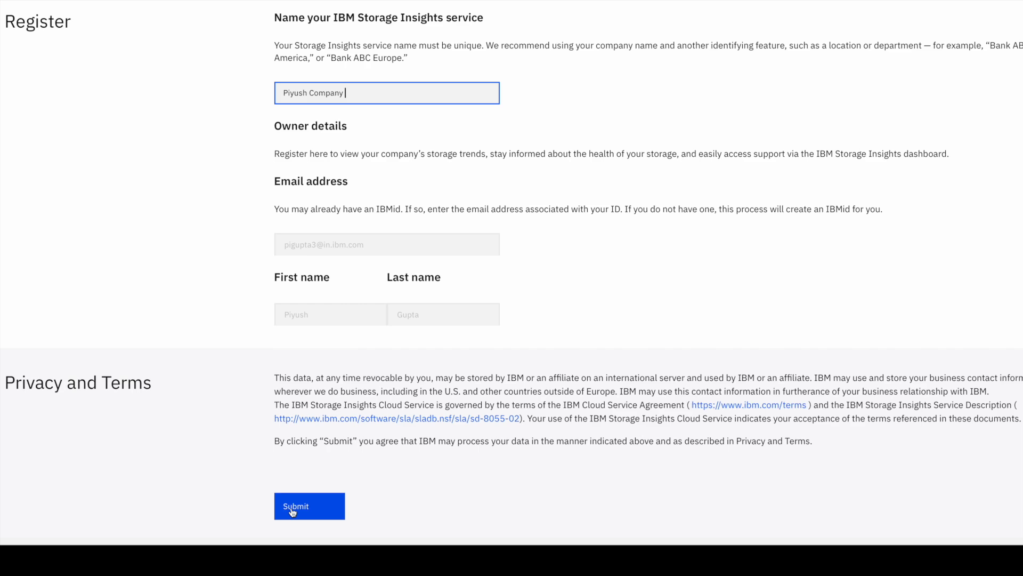
{"action": "left_click", "coordinate": [308, 505]}
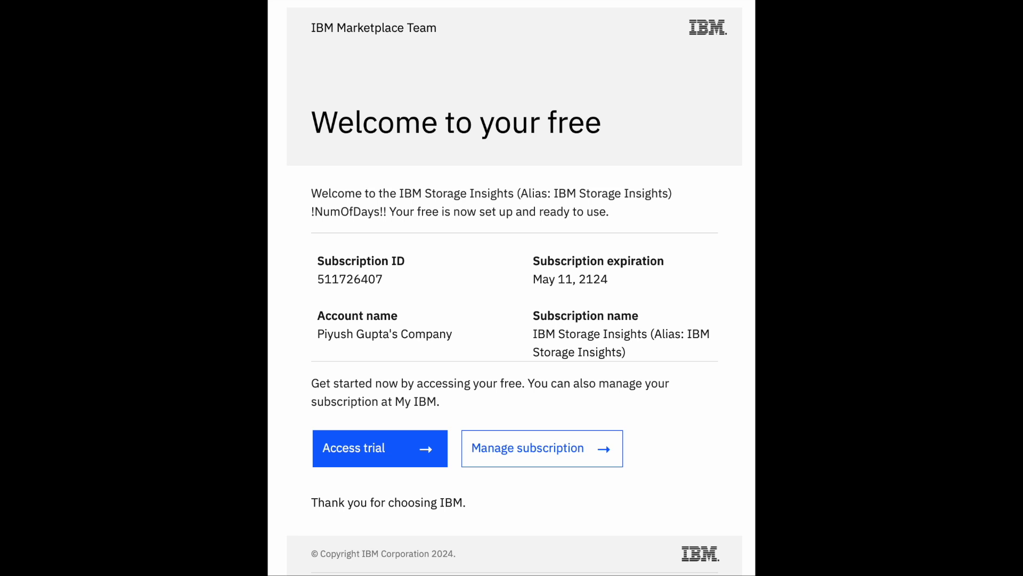
{"action": "mouse_move", "coordinate": [493, 370]}
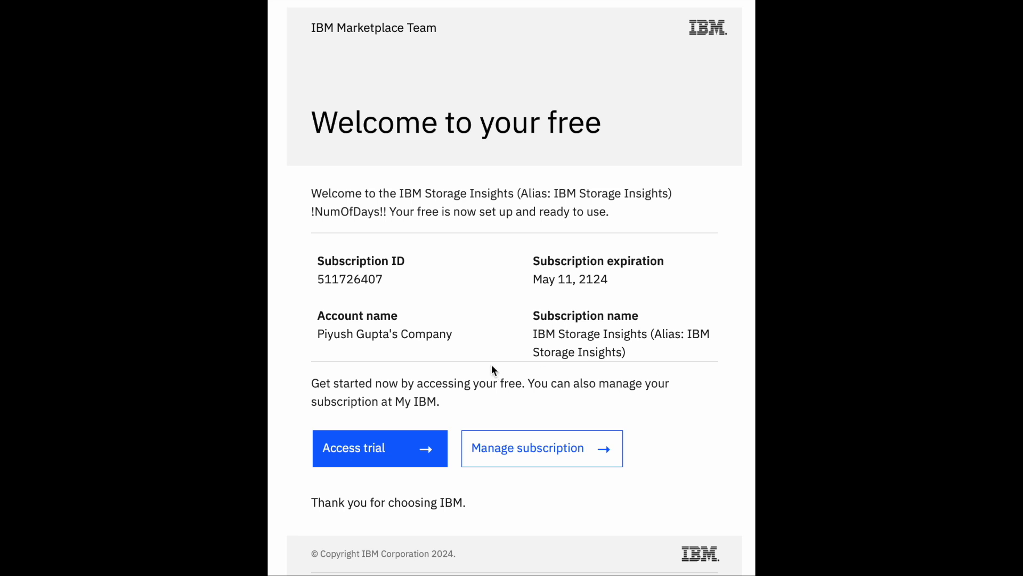
{"action": "mouse_move", "coordinate": [384, 436]}
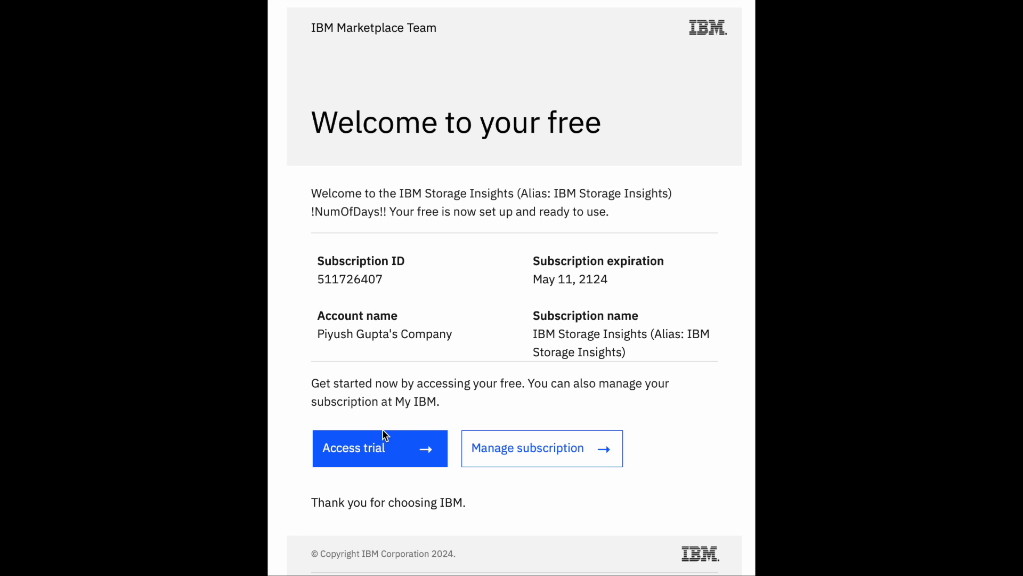
{"action": "mouse_move", "coordinate": [387, 468]}
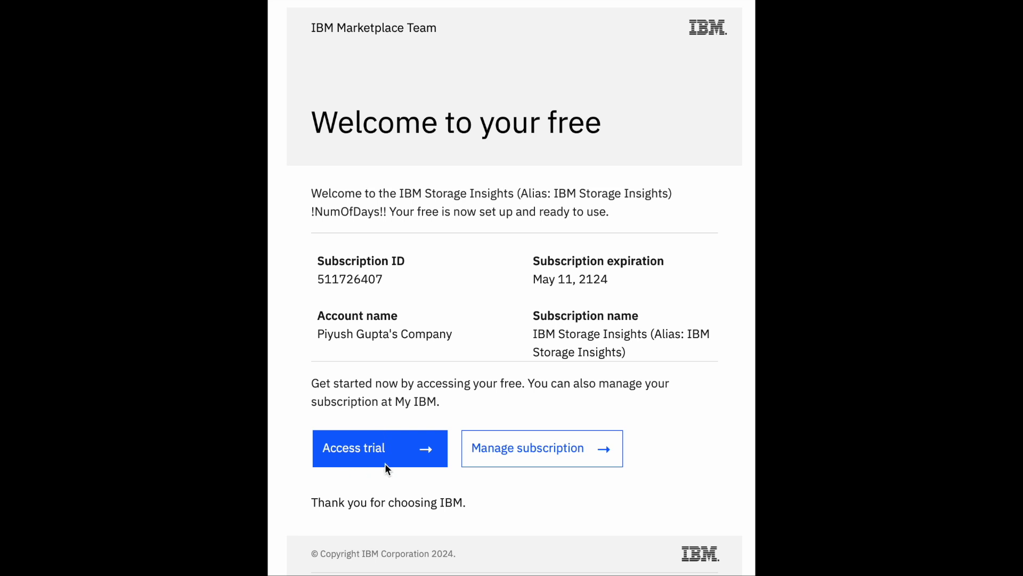
{"action": "mouse_move", "coordinate": [366, 463]}
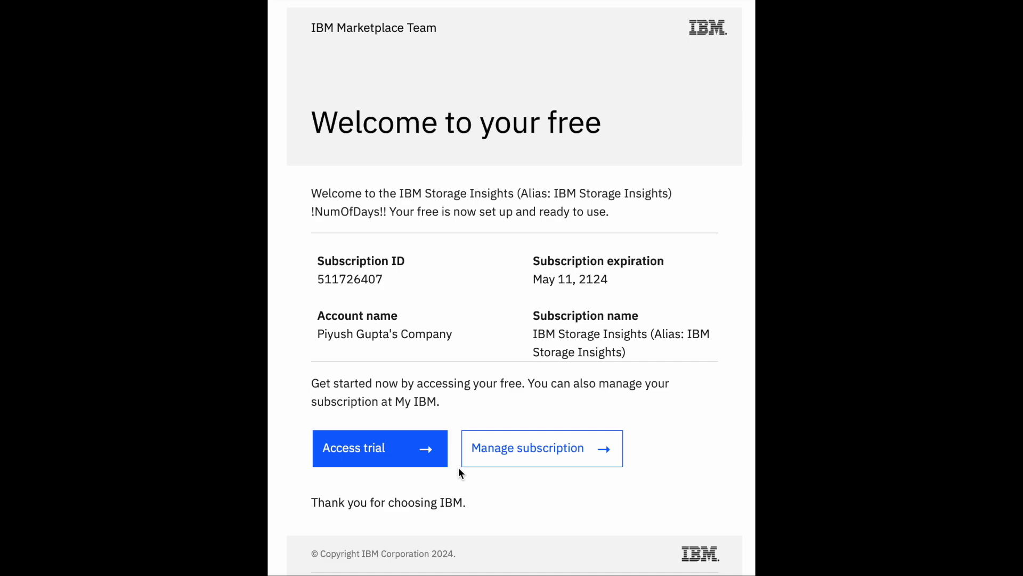
- Launch the trial with the welcome email's 'Access trial' button
{"action": "left_click", "coordinate": [353, 448]}
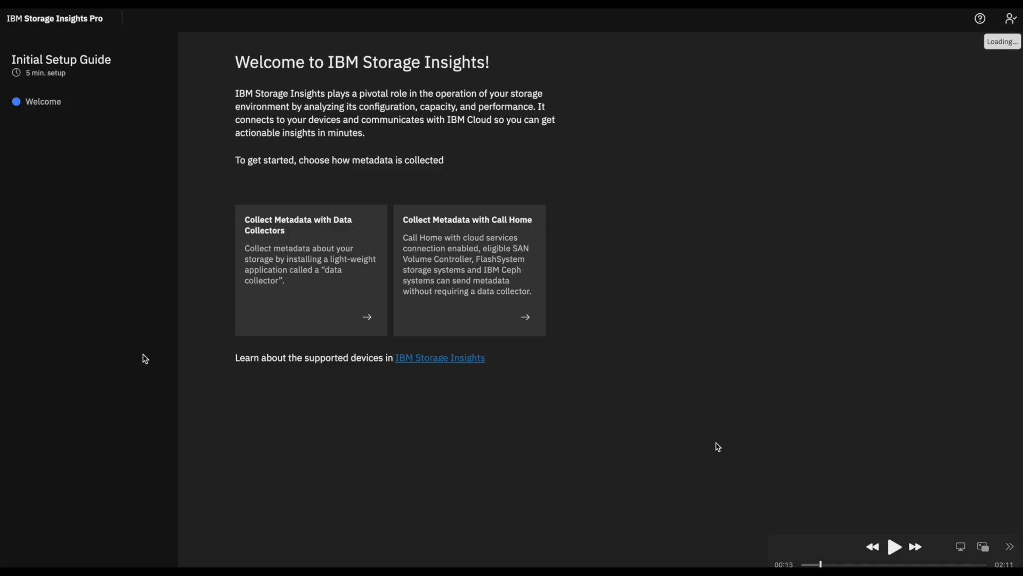
- Review the Call Home setup page and move on to Configure Storage Systems
{"action": "double_click", "coordinate": [274, 61]}
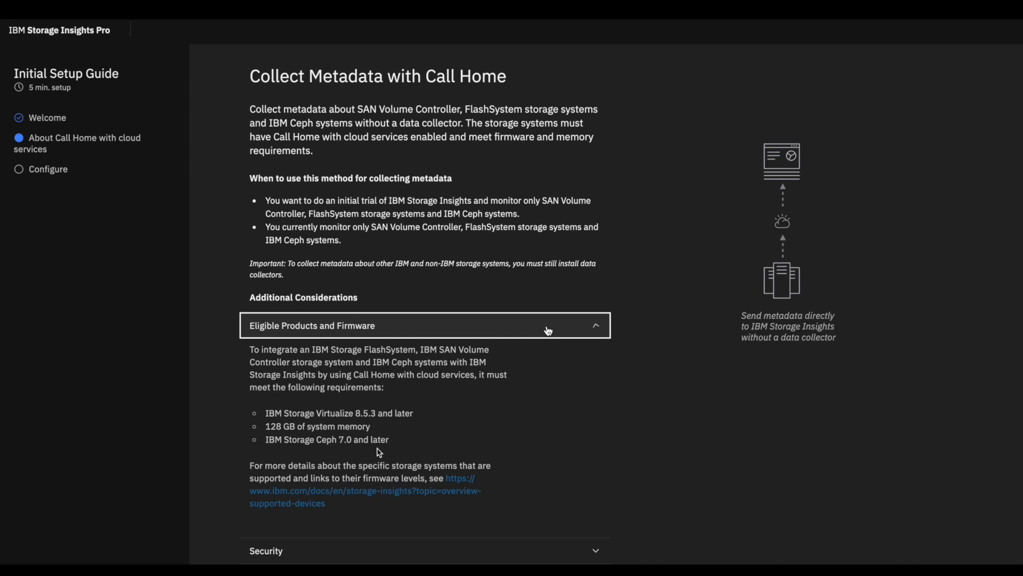
{"action": "left_click", "coordinate": [48, 169]}
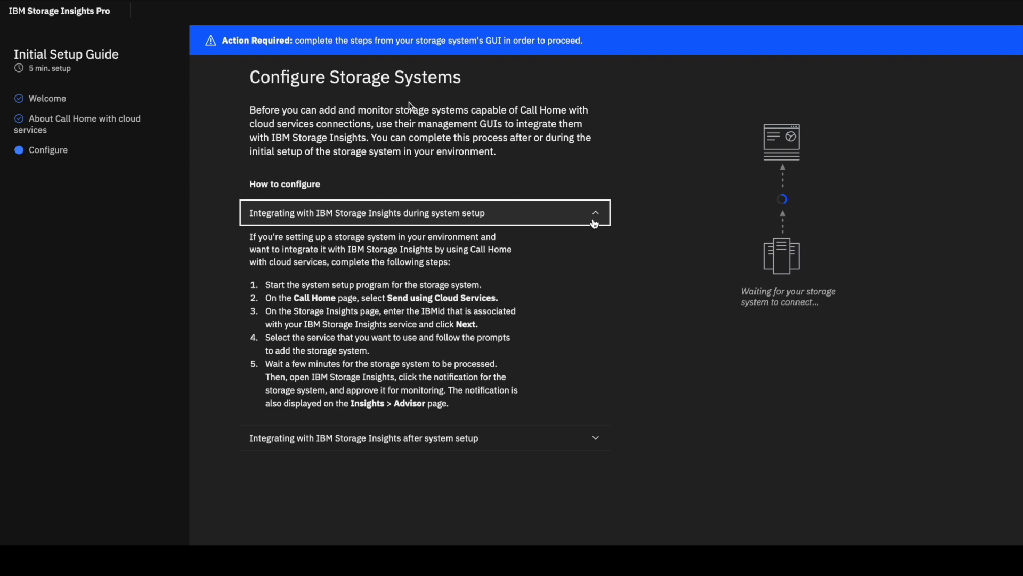
{"action": "mouse_move", "coordinate": [447, 43]}
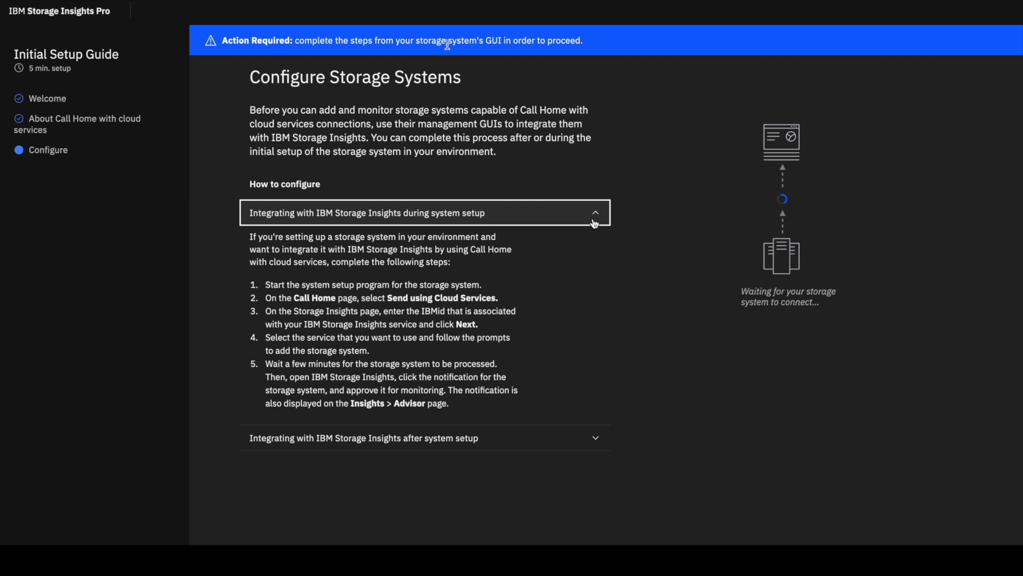
{"action": "mouse_move", "coordinate": [695, 241]}
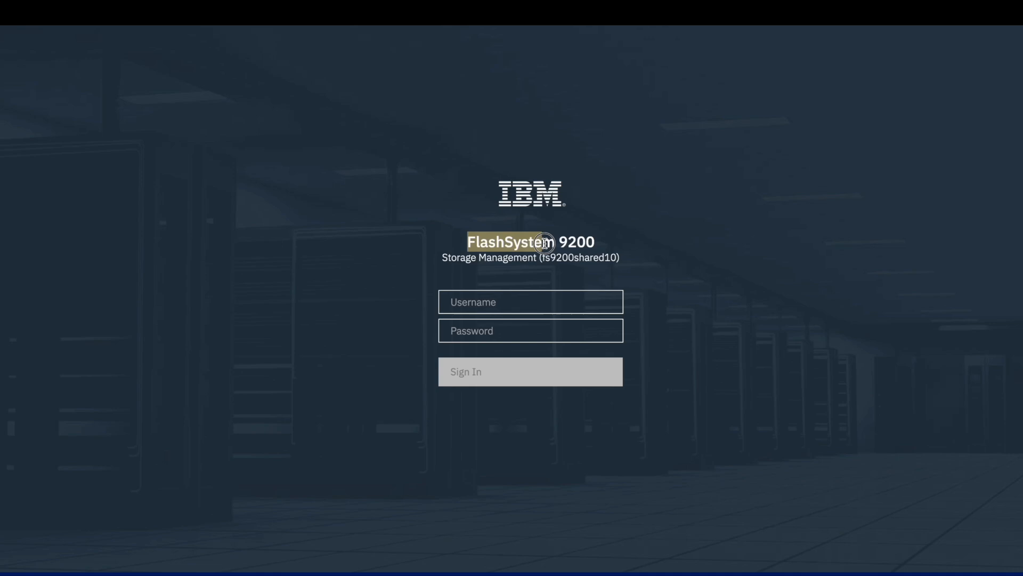
- Sign in to fs9200shared10 as superuser on the FlashSystem 9200 login page
{"action": "left_click", "coordinate": [530, 301]}
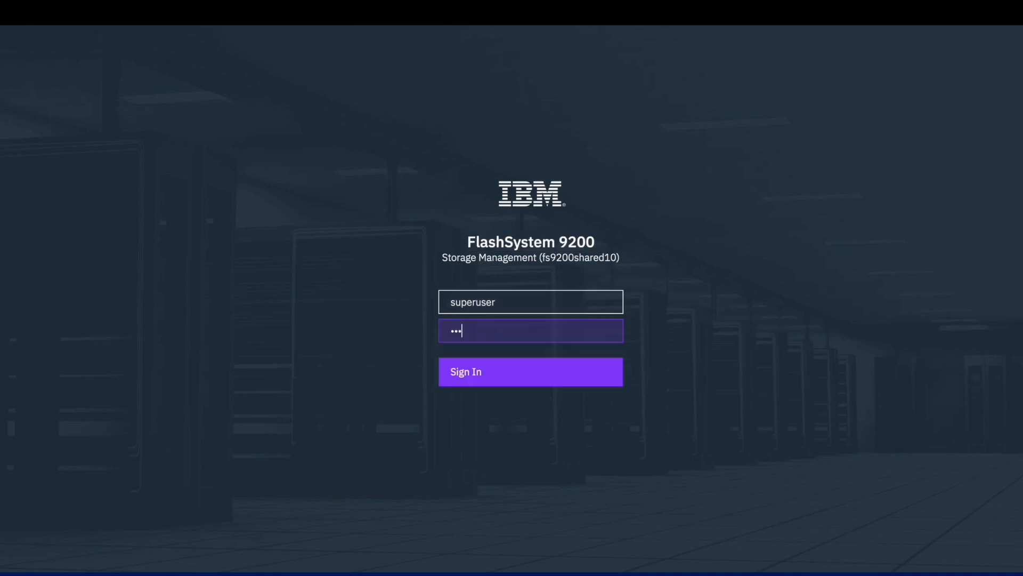
{"action": "left_click", "coordinate": [530, 372]}
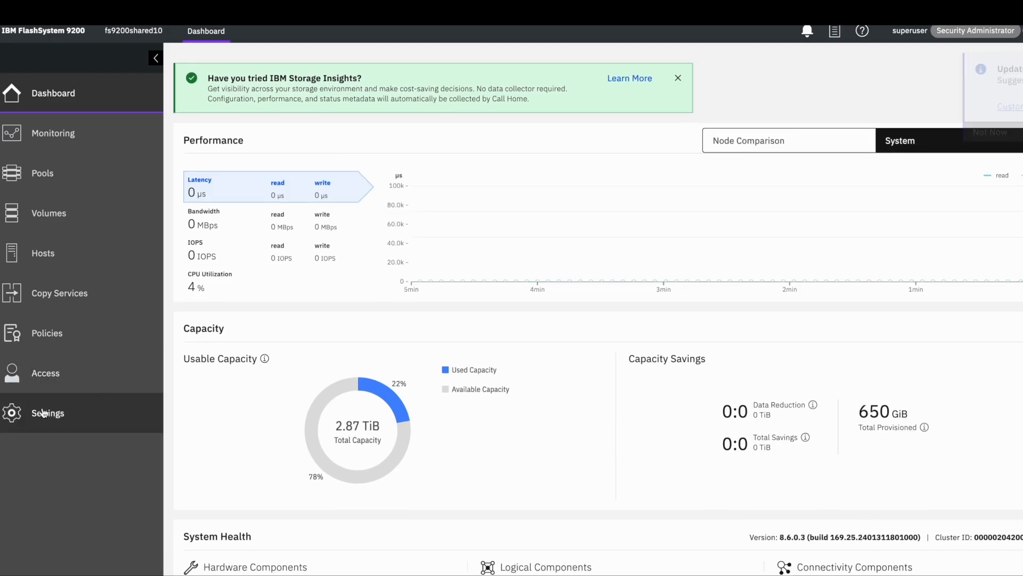
- Go to Settings > Support and choose Add device in the Call Home banner
{"action": "left_click", "coordinate": [46, 413]}
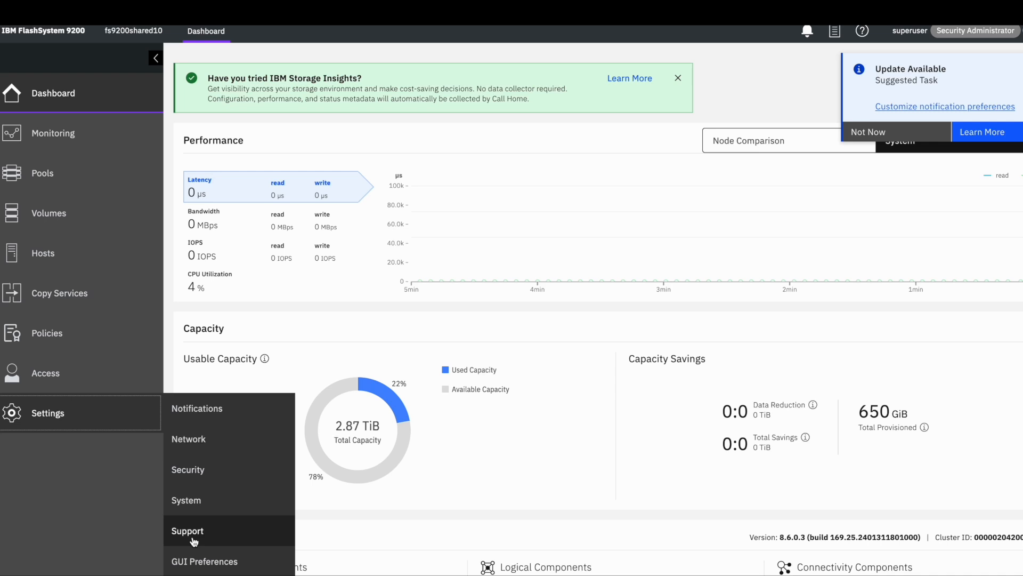
{"action": "left_click", "coordinate": [188, 531]}
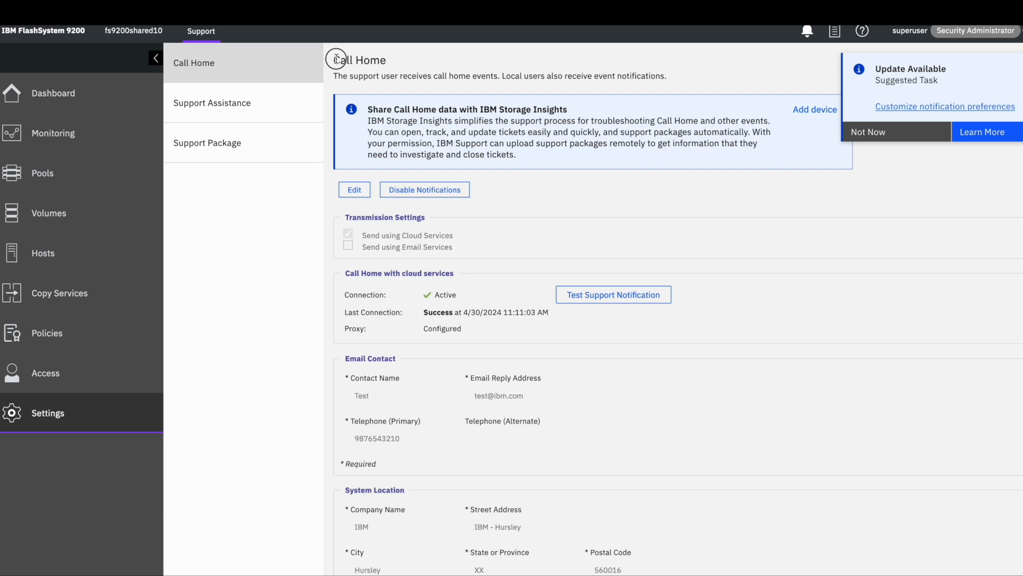
{"action": "double_click", "coordinate": [358, 60]}
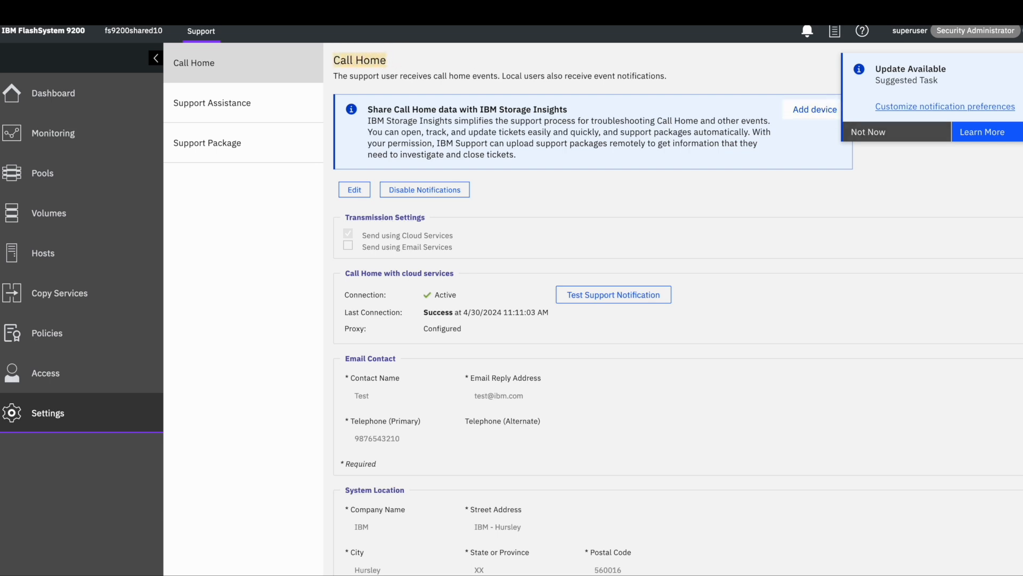
{"action": "left_click", "coordinate": [812, 109]}
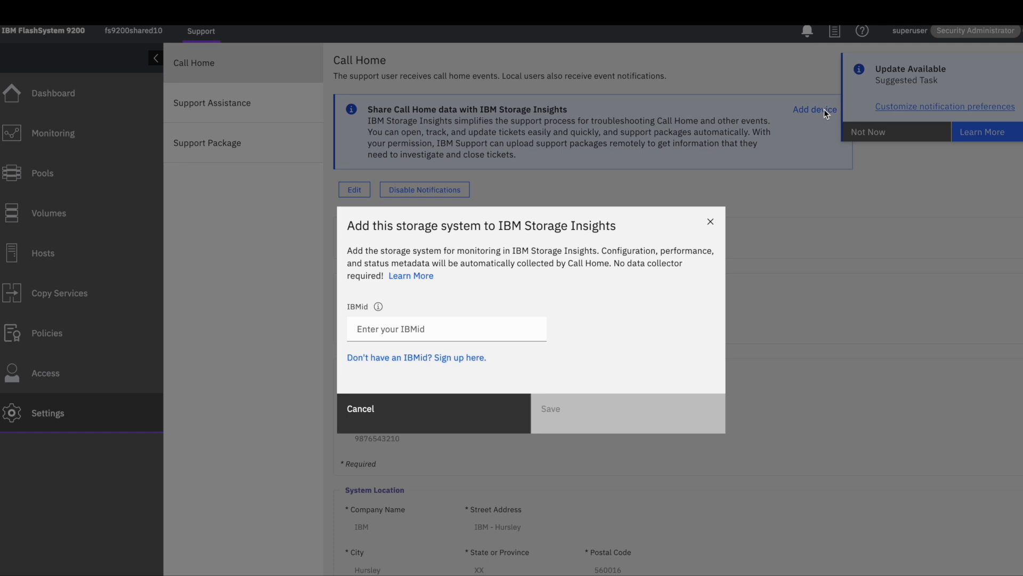
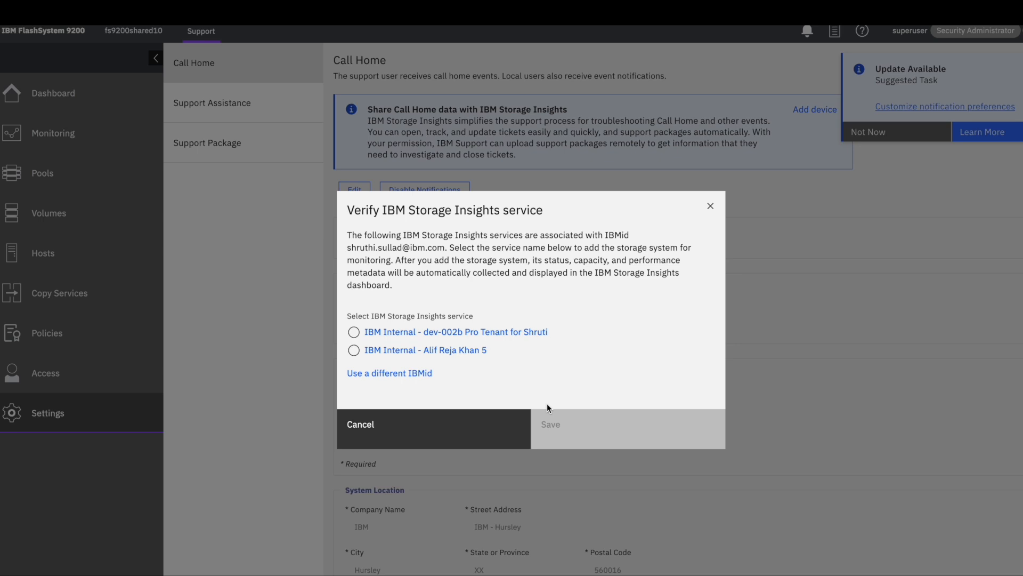
{"action": "left_click", "coordinate": [360, 424]}
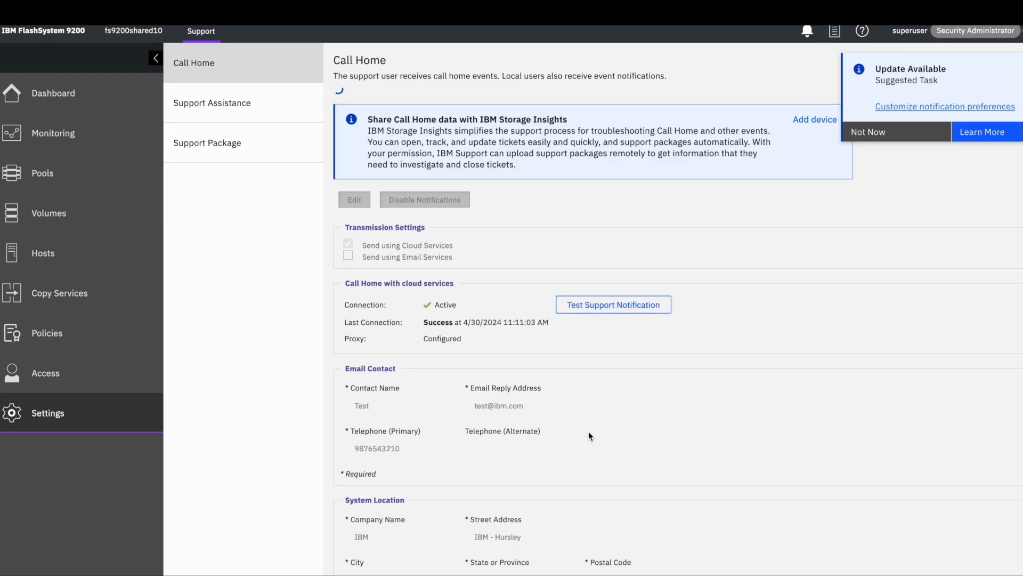
{"action": "scroll", "scroll_direction": "down", "scroll_amount": 3}
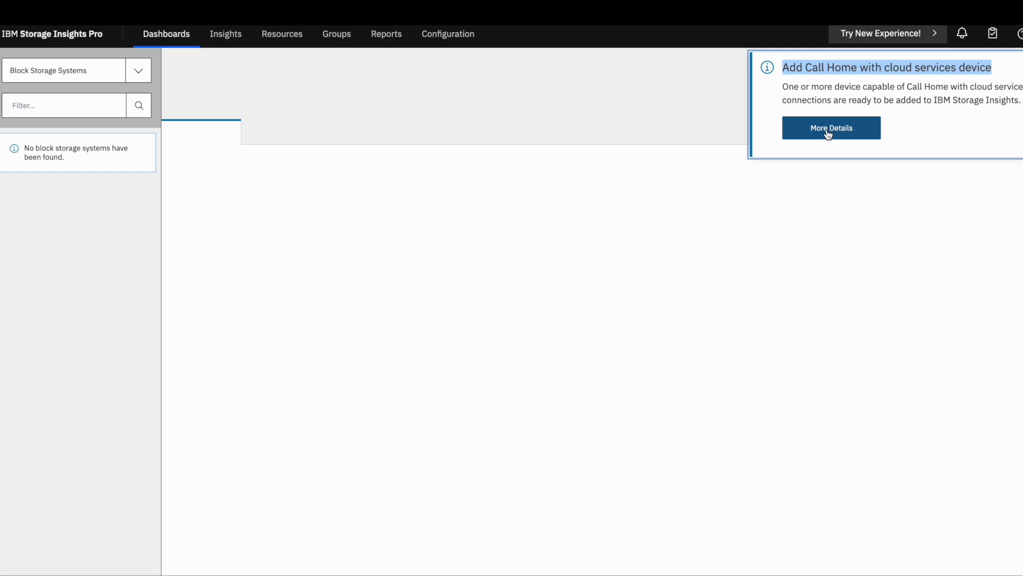
- Open the pending Call Home devices, approve fs9200shared10, and close the list
{"action": "left_click", "coordinate": [831, 127]}
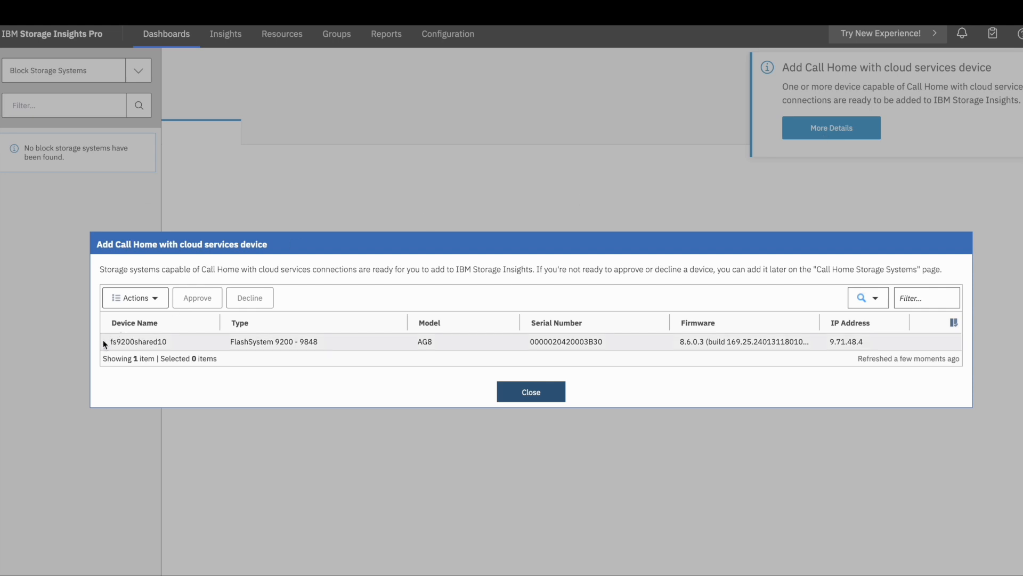
{"action": "left_click", "coordinate": [137, 341]}
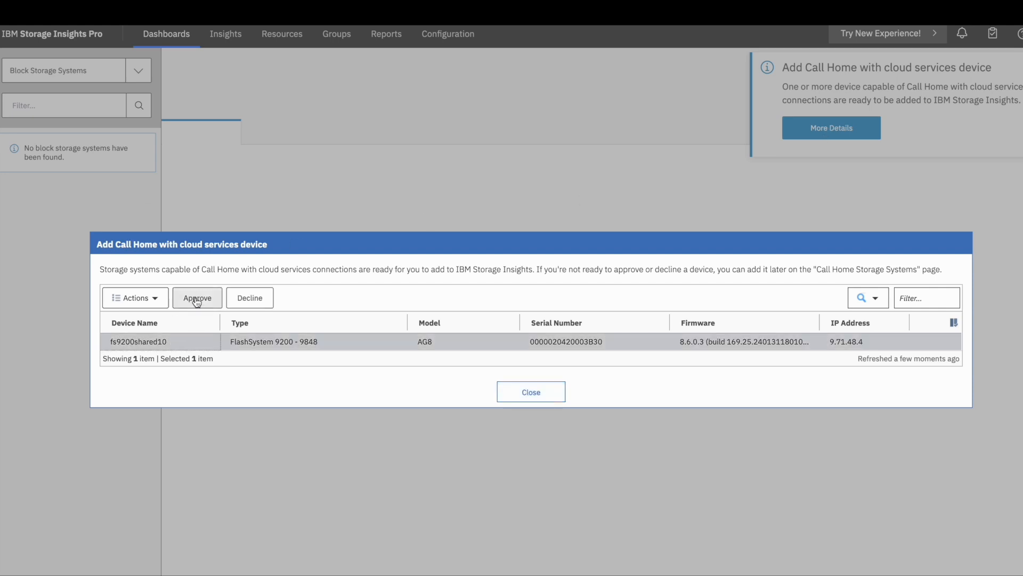
{"action": "left_click", "coordinate": [197, 297]}
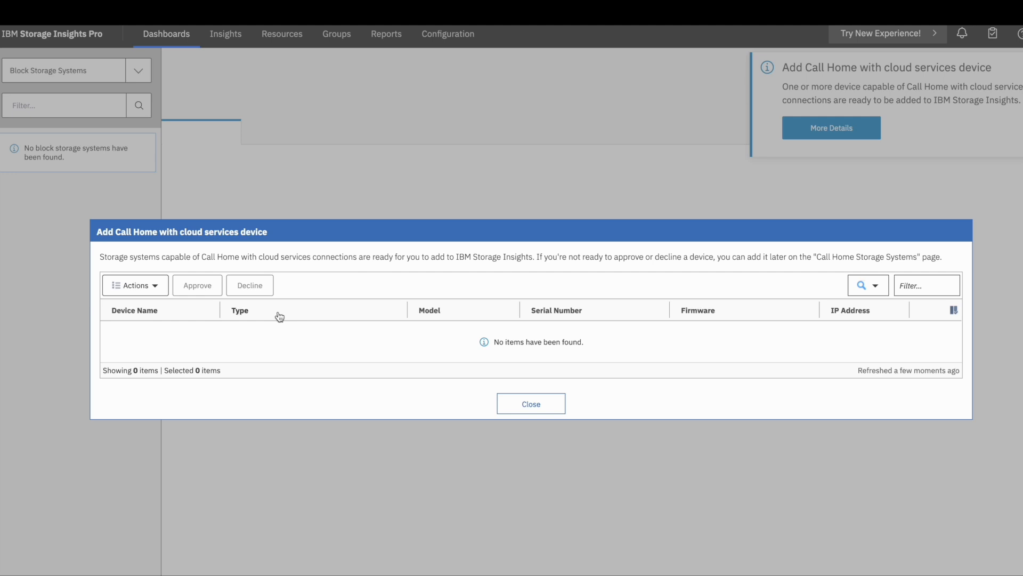
{"action": "left_click", "coordinate": [531, 404]}
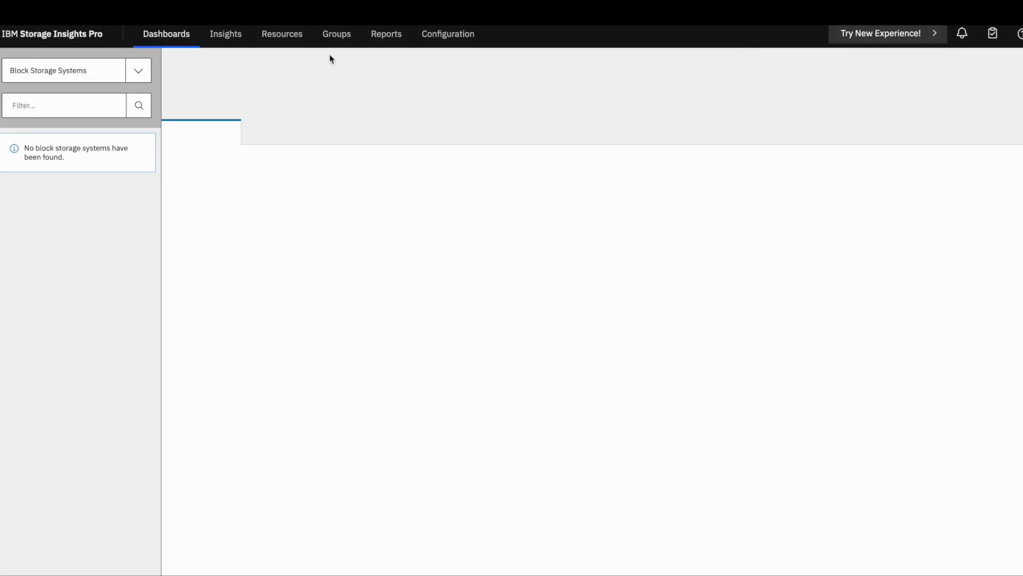
- Open Block Storage Systems and select the Normal fs9200shared10 row
{"action": "left_click", "coordinate": [282, 33]}
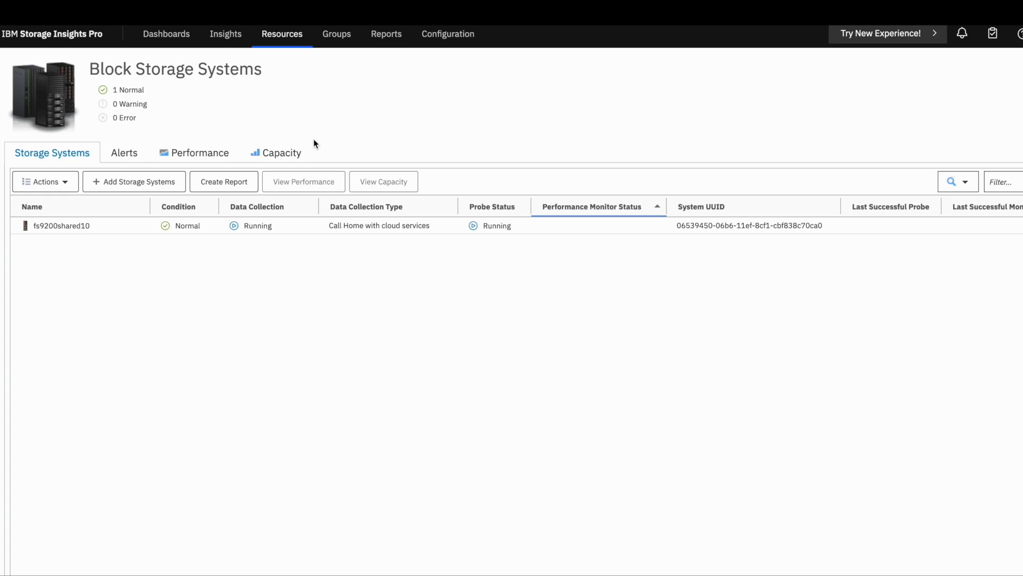
{"action": "left_click", "coordinate": [62, 225]}
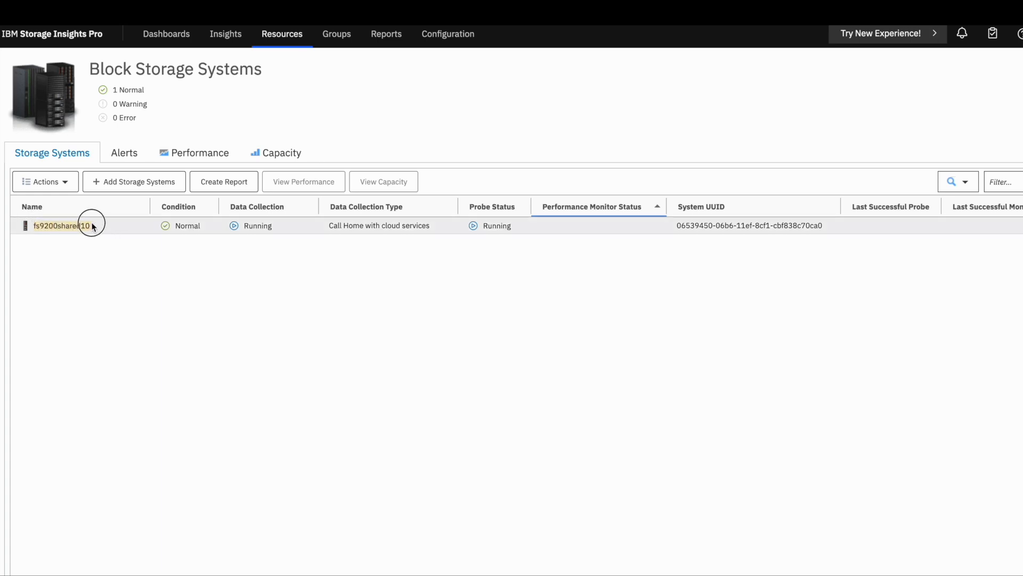
{"action": "left_click", "coordinate": [62, 225]}
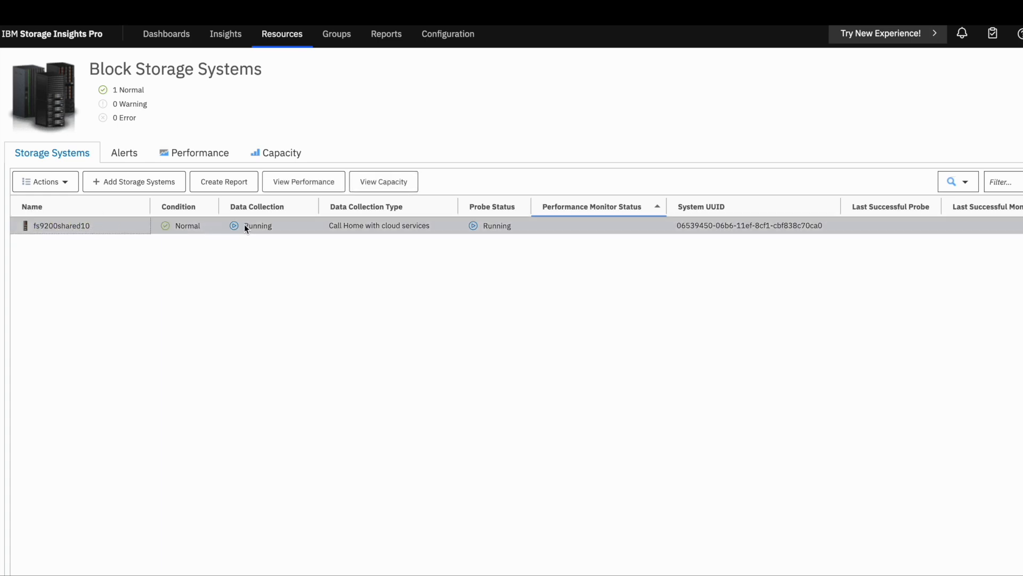